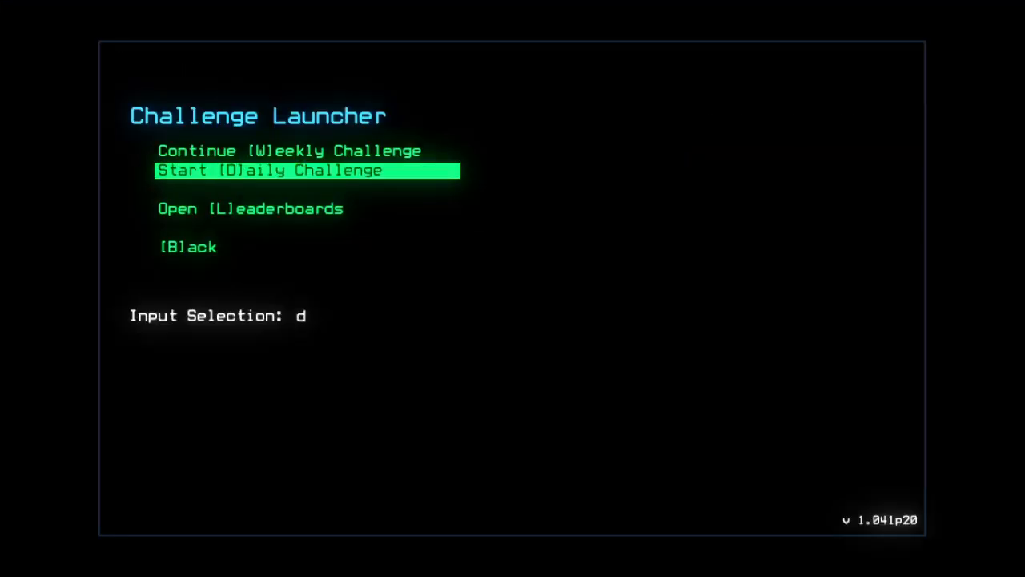
# Confirm starting the daily challenge run.
pyautogui.press('Return')
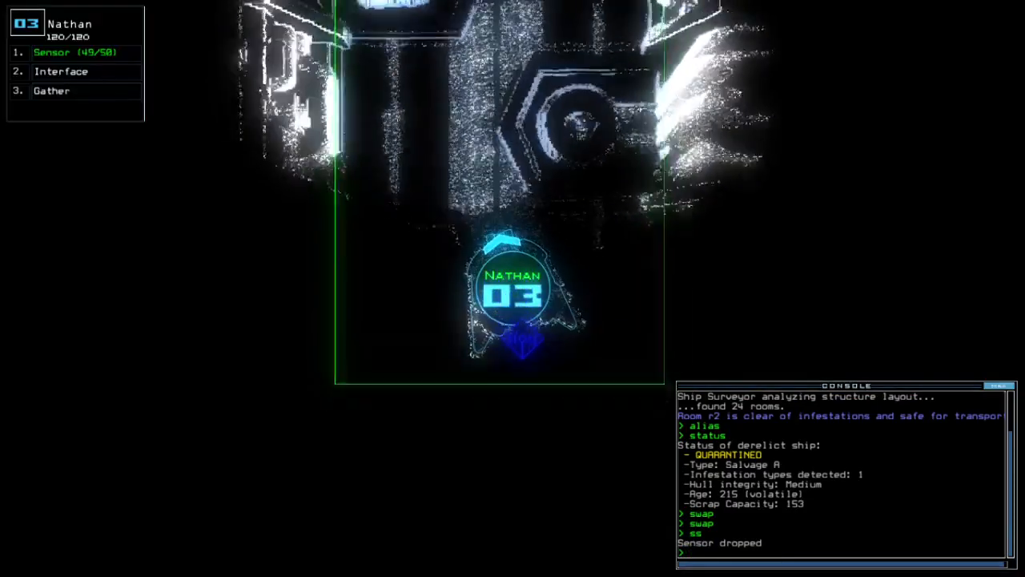
# Re-dock the boarding ship at airlock a4 via the dd a4 command.
pyautogui.write('dd a4')
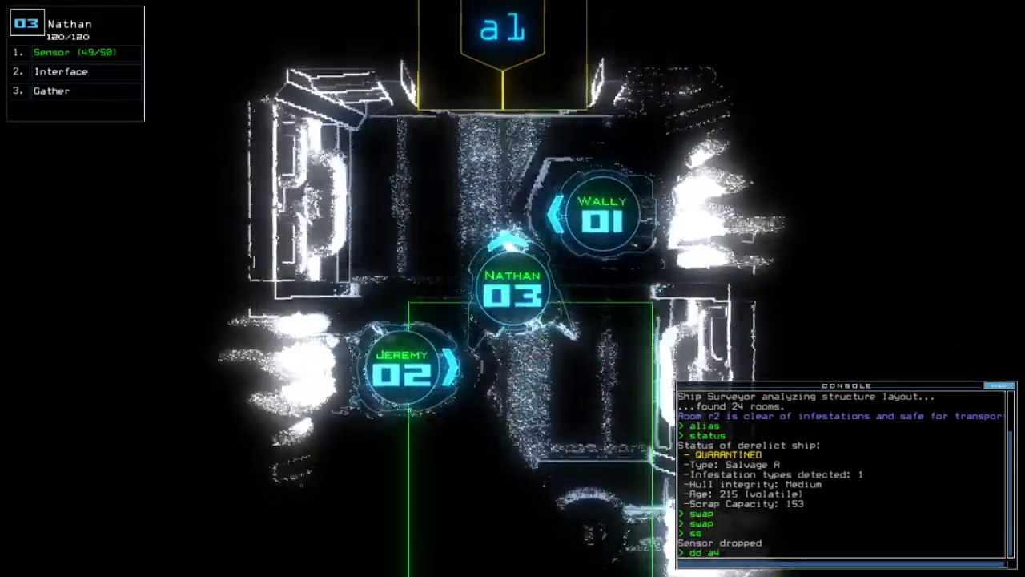
pyautogui.press('Return')
pyautogui.write('dd a3')
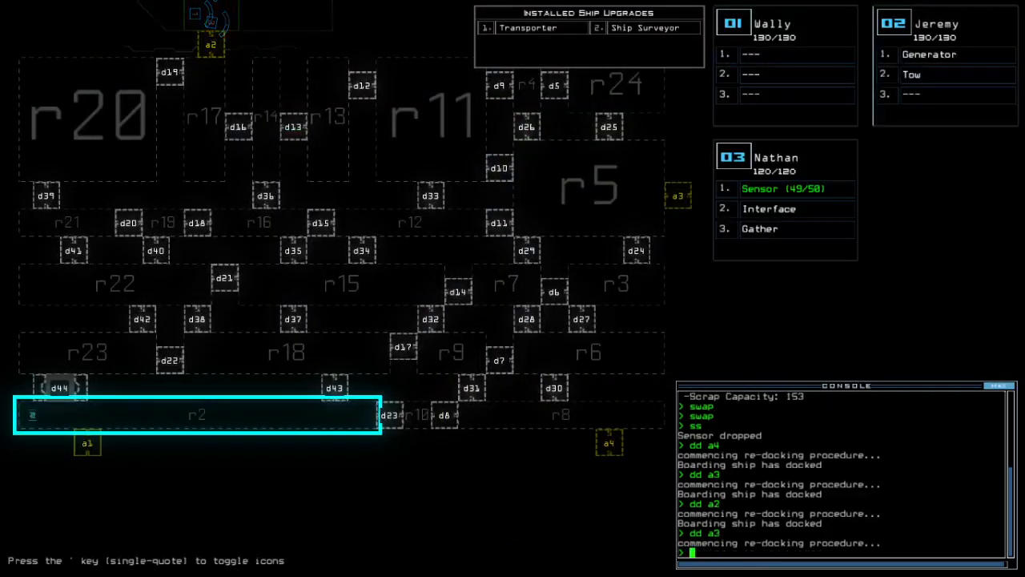
# Run 'transport 1 2 r2;generator 2' to move drones 1 and 2 and power the generator.
pyautogui.write('transport')
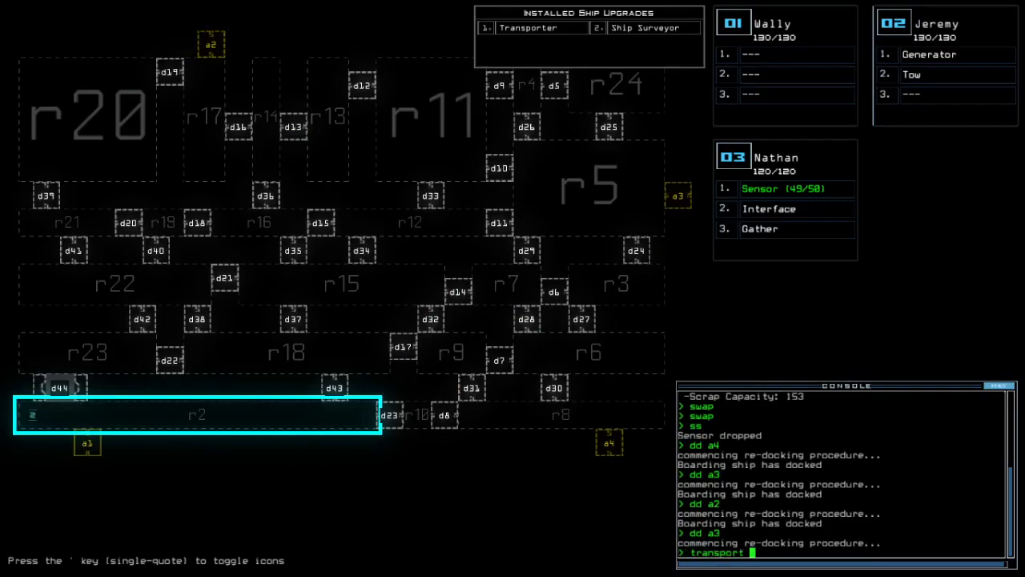
pyautogui.write('1 2 r2')
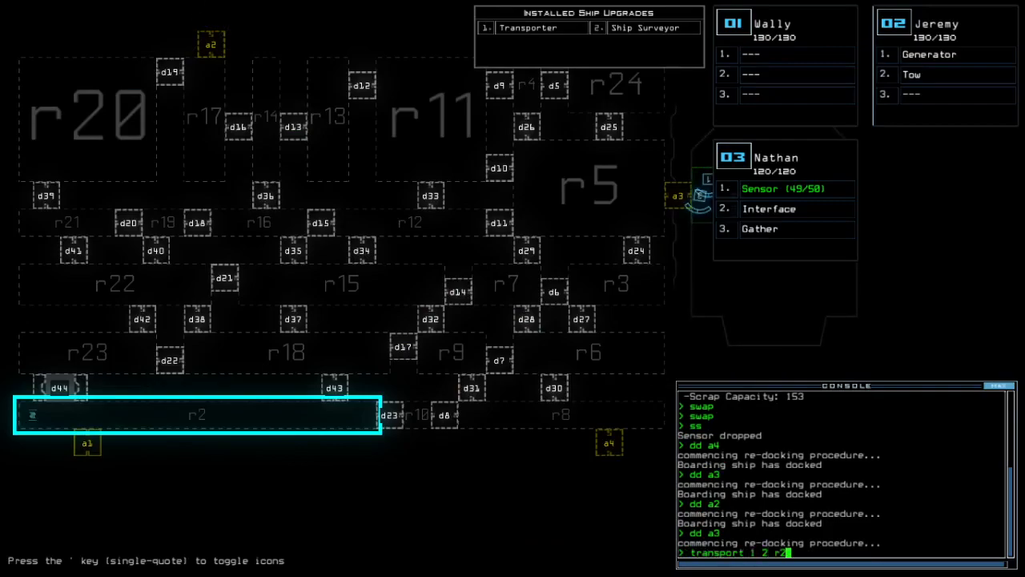
pyautogui.write(';generator 2')
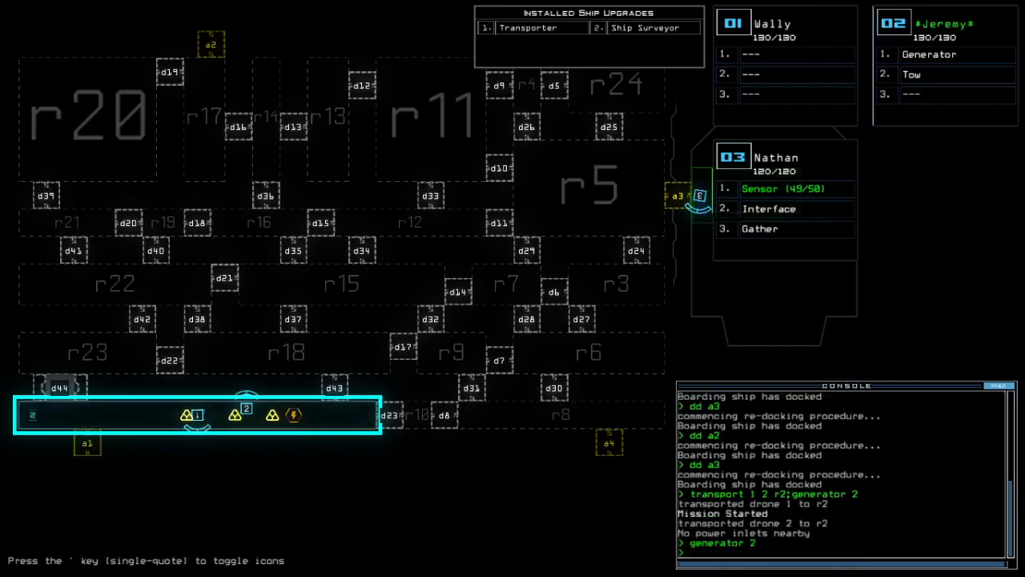
pyautogui.press('Return')
pyautogui.write('arr')
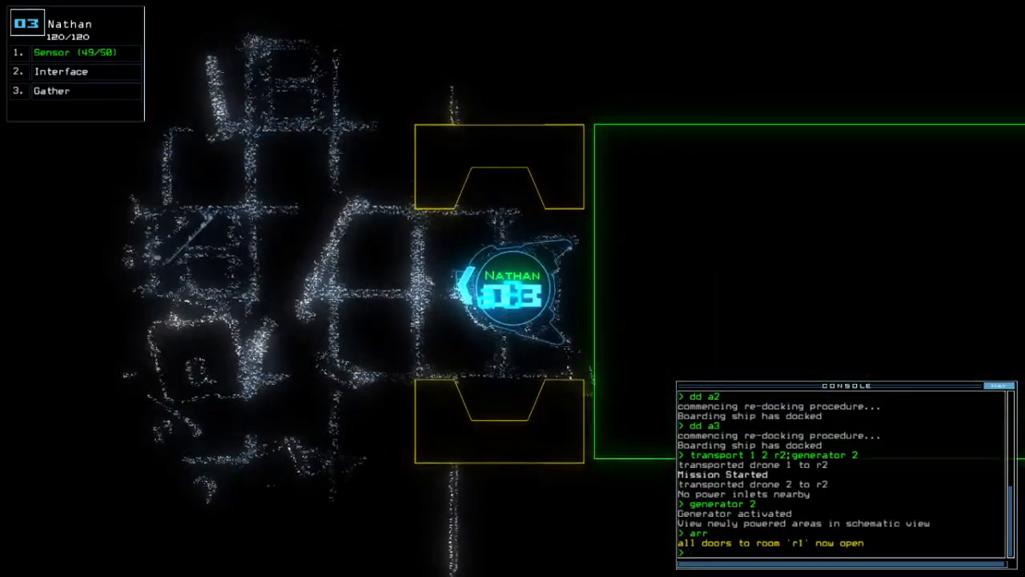
# Drop a sensor with ss and enter the 'transport 3 r2' command.
pyautogui.write('ss')
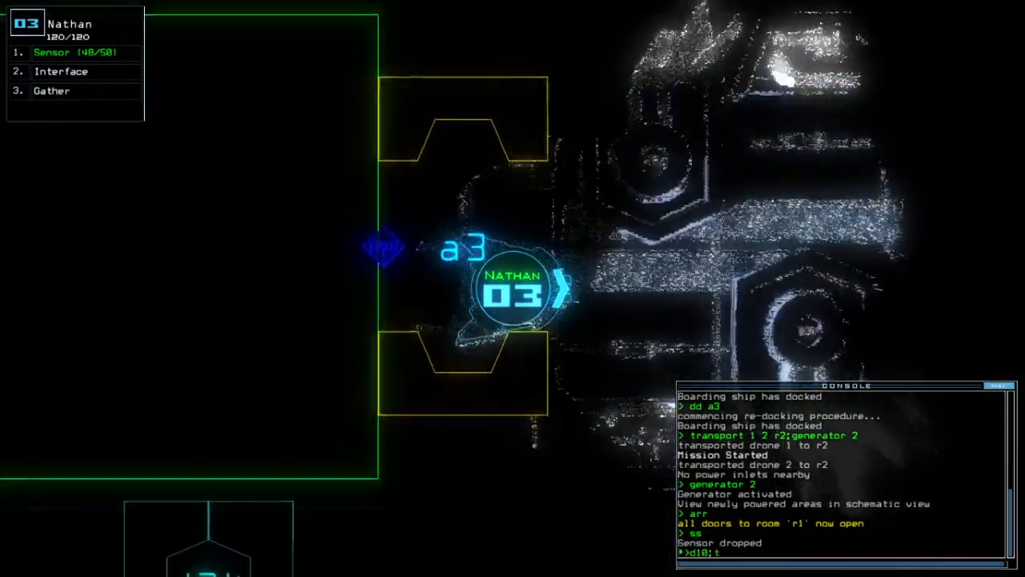
pyautogui.write('ransport 3 r')
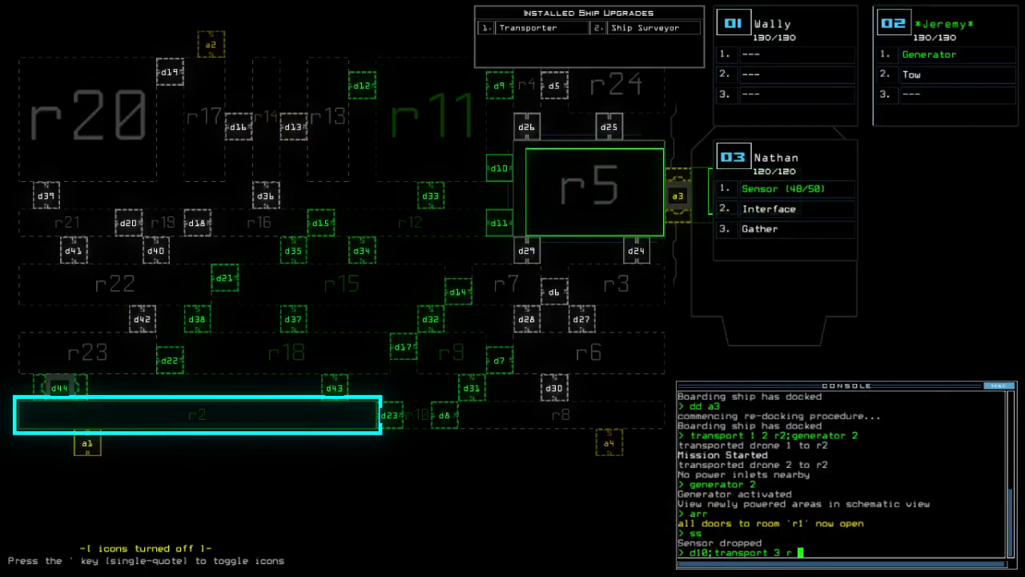
# Run 'd10;transport 3 r2' to bring drone 3 to r2, then issue a dd re-dock command.
pyautogui.press('Return')
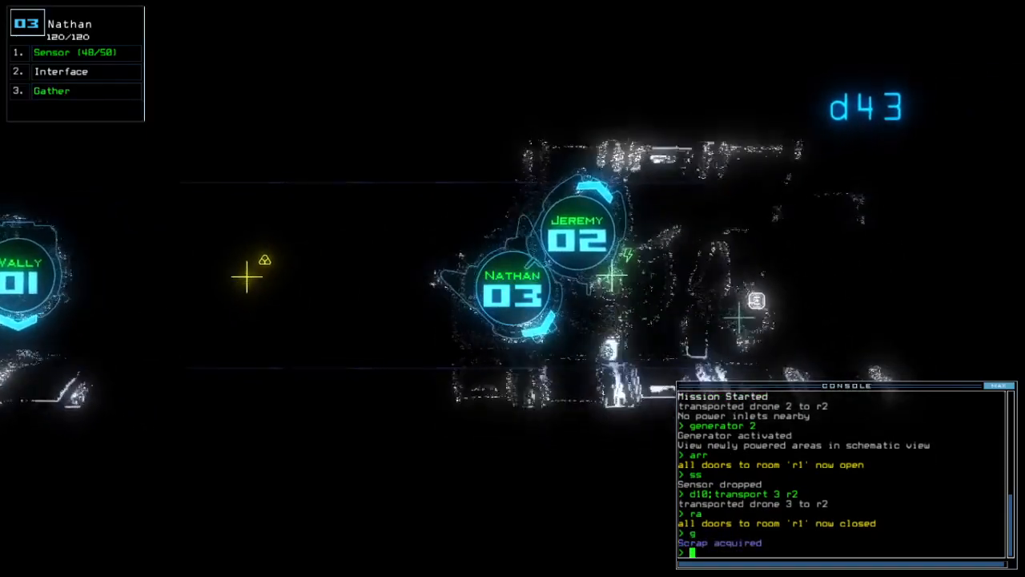
pyautogui.write('dd a')
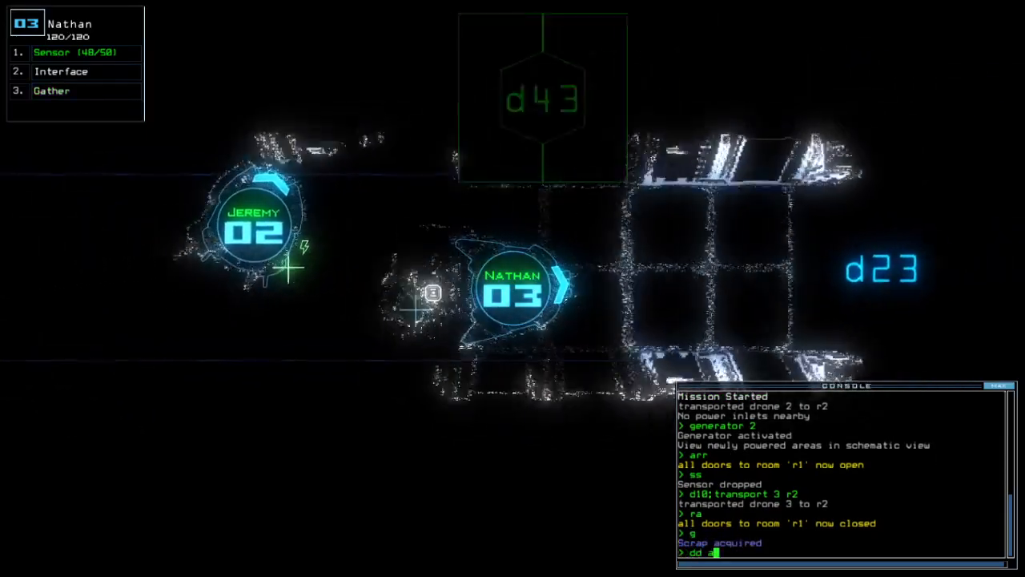
pyautogui.write('g')
pyautogui.press('Return')
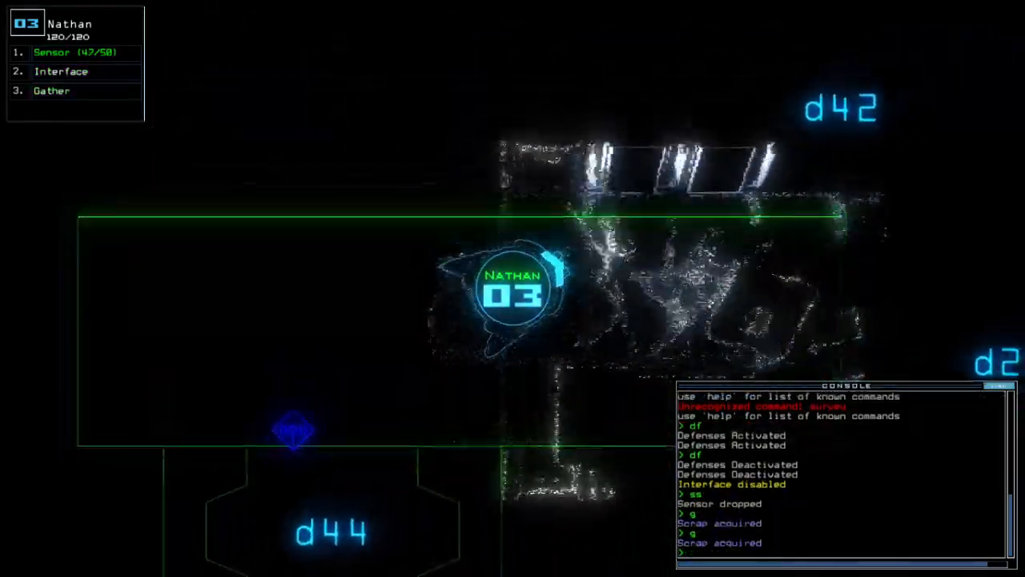
# Open doors d22 and d31 for the drones gathering scrap.
pyautogui.write('d22')
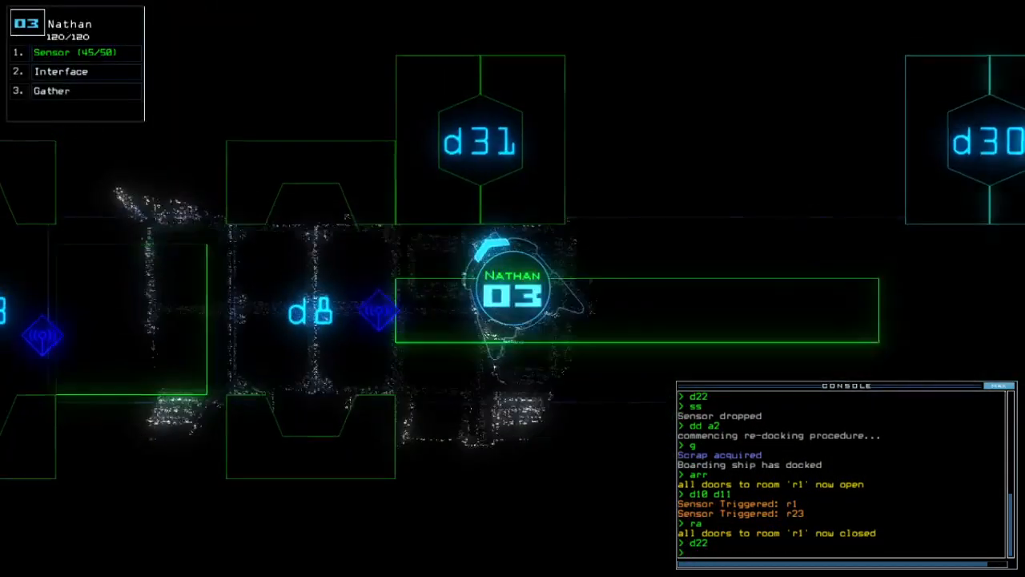
pyautogui.write('d31')
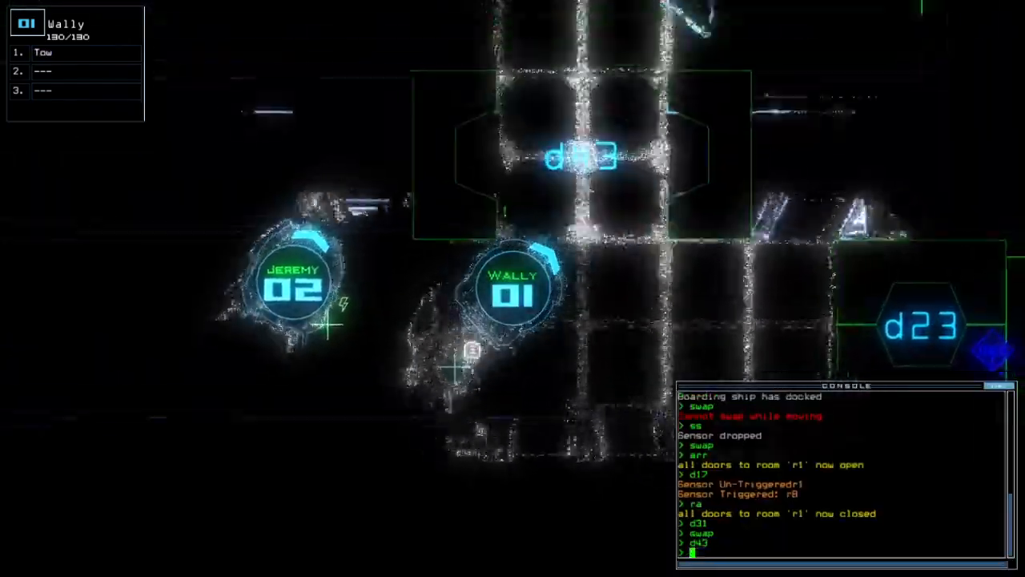
# Enter the tow command to release drone 1's towing.
pyautogui.write('to')
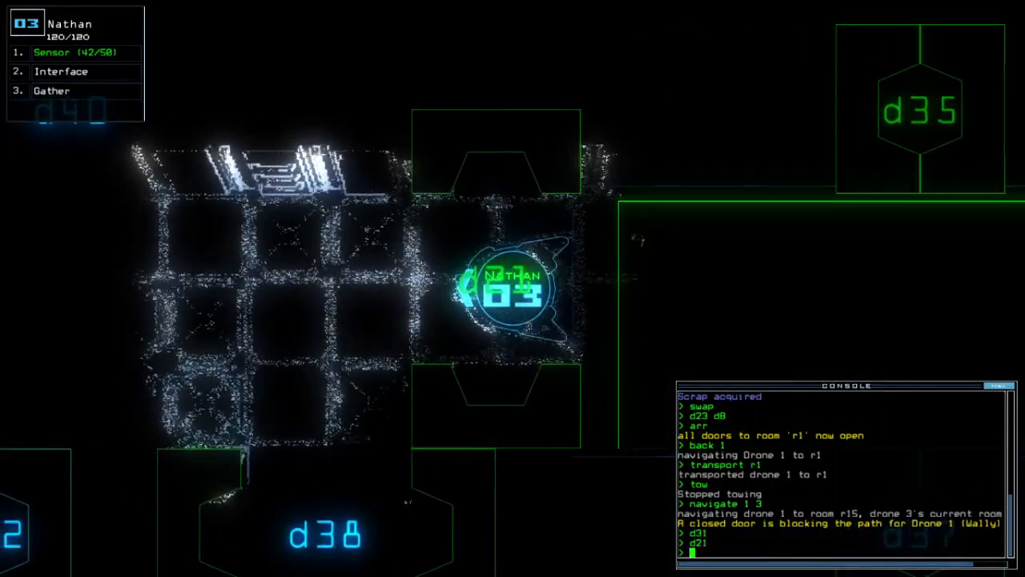
# Drop a sensor with ss and open door d34 with drone 3.
pyautogui.write('ss')
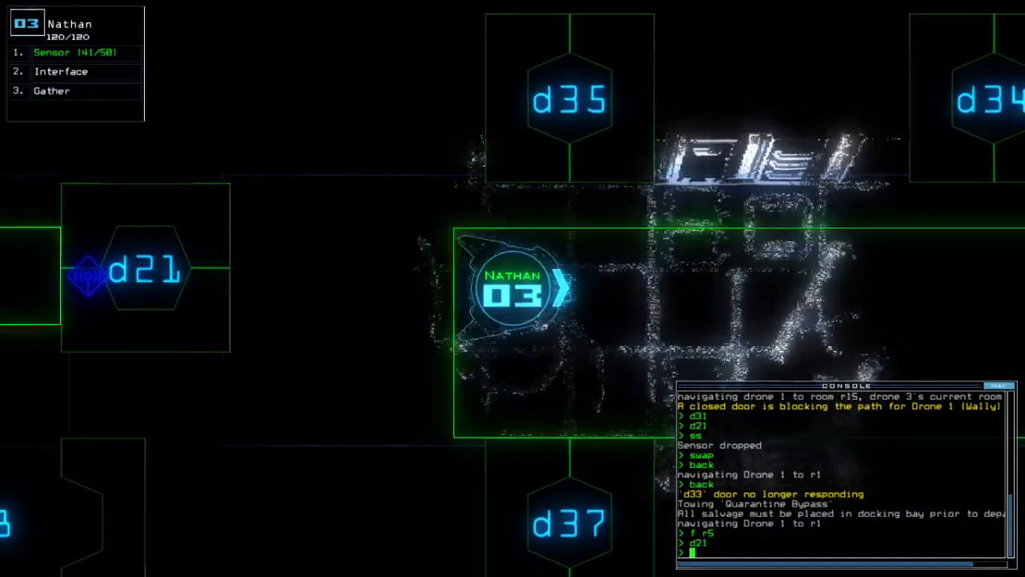
pyautogui.write('d34')
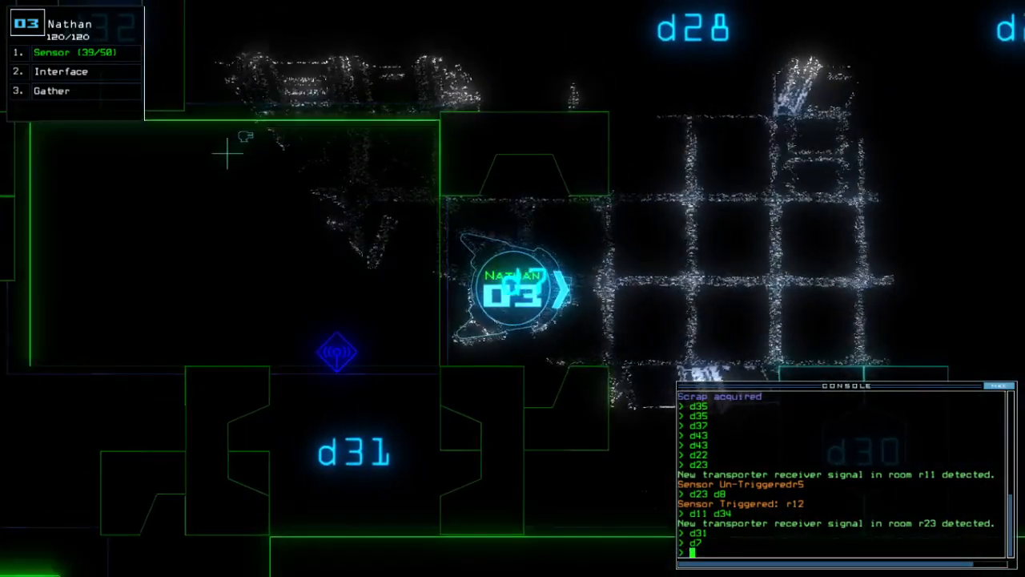
# Drop a sensor from drone 3 with the ss command.
pyautogui.write('ss')
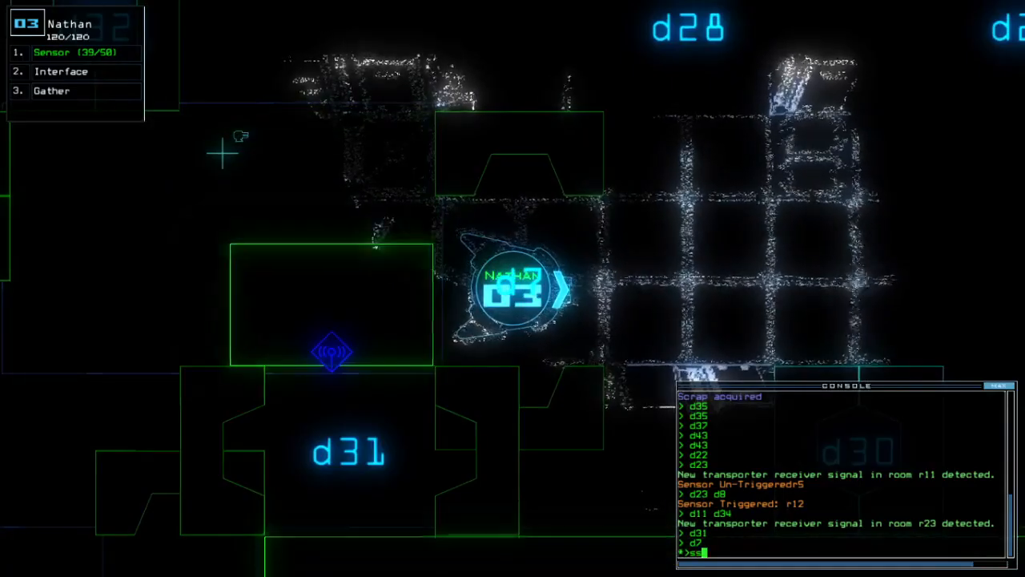
pyautogui.press('Return')
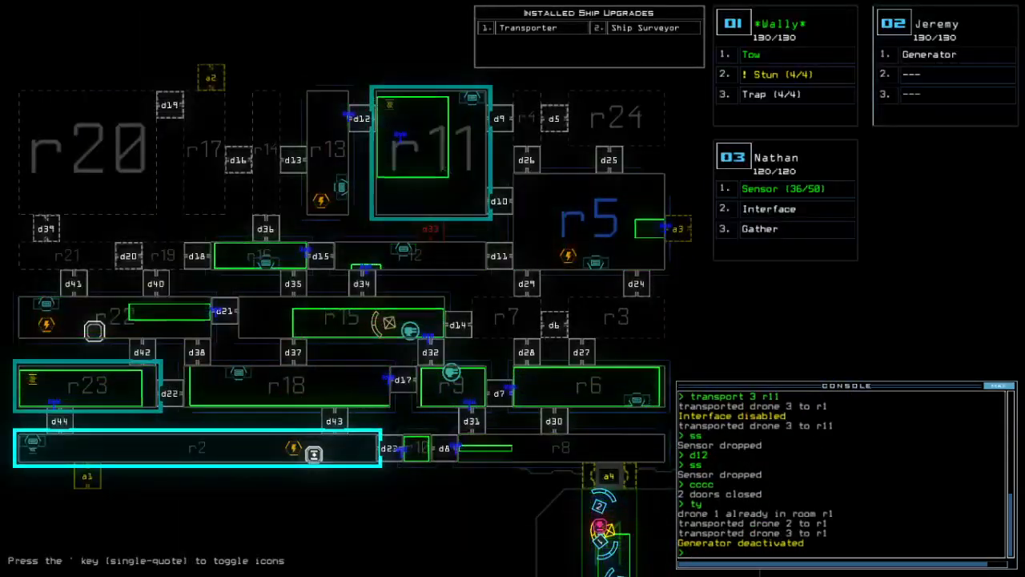
# Close r1's doors with ra, flood r5 with radiation, and begin transporting drones 2 and 3.
pyautogui.write('ra')
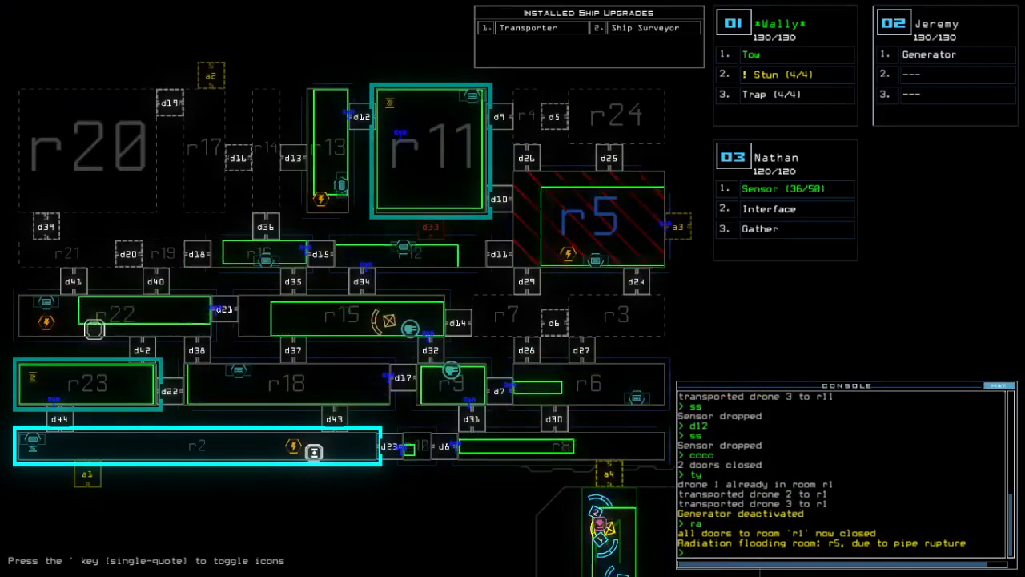
pyautogui.write('f r5')
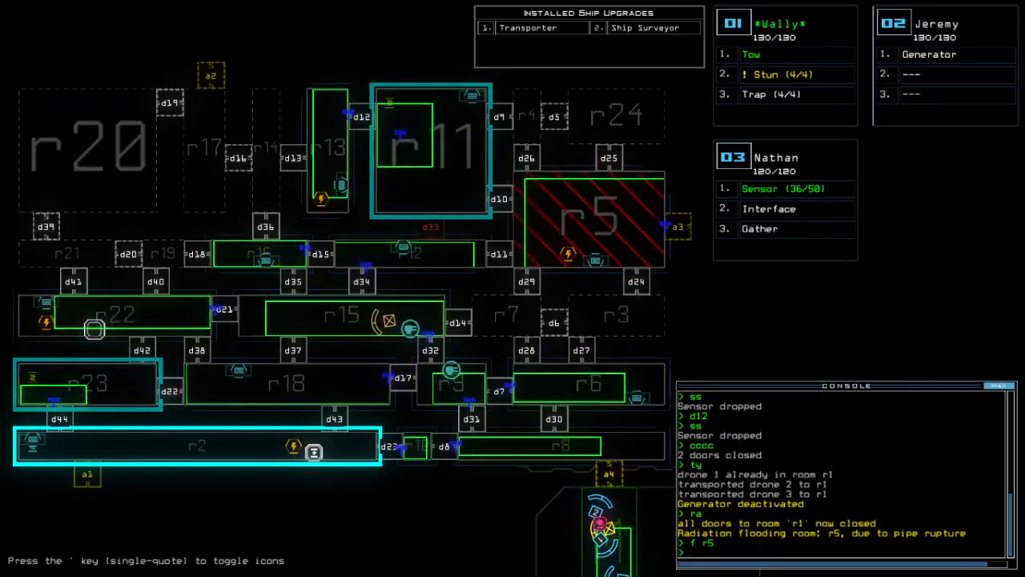
pyautogui.write('transport 2')
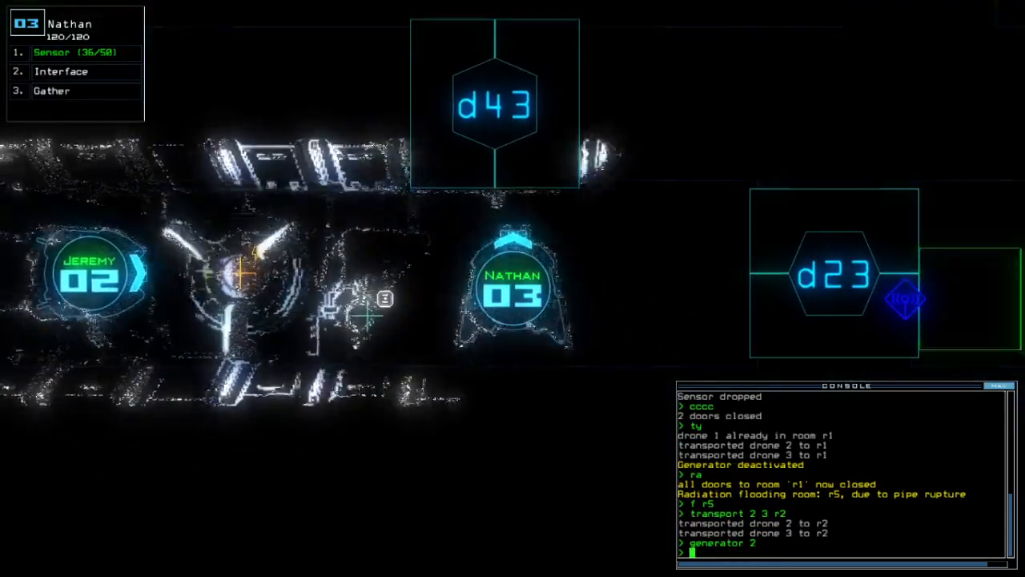
# Power the generator with drone 2, transport drone 3 to r11 and drop a sensor there.
pyautogui.press('Return')
pyautogui.write('transport 3 r')
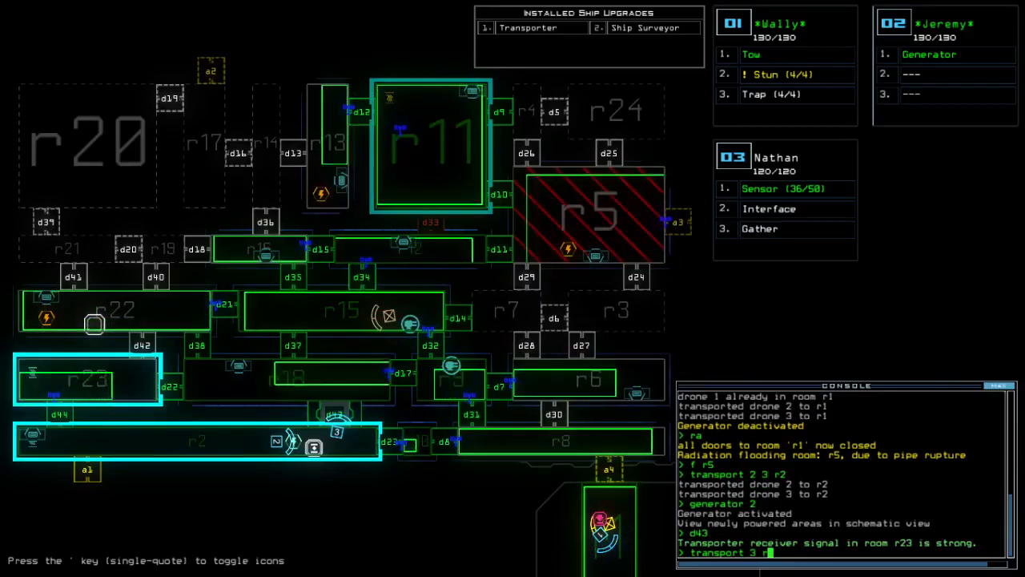
pyautogui.write('11')
pyautogui.press('Return')
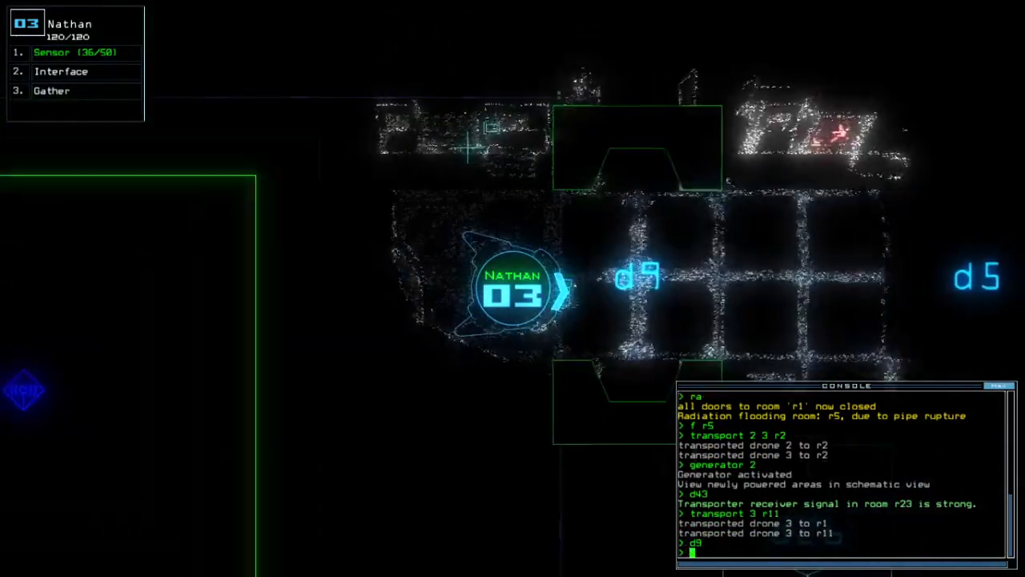
pyautogui.write('ss')
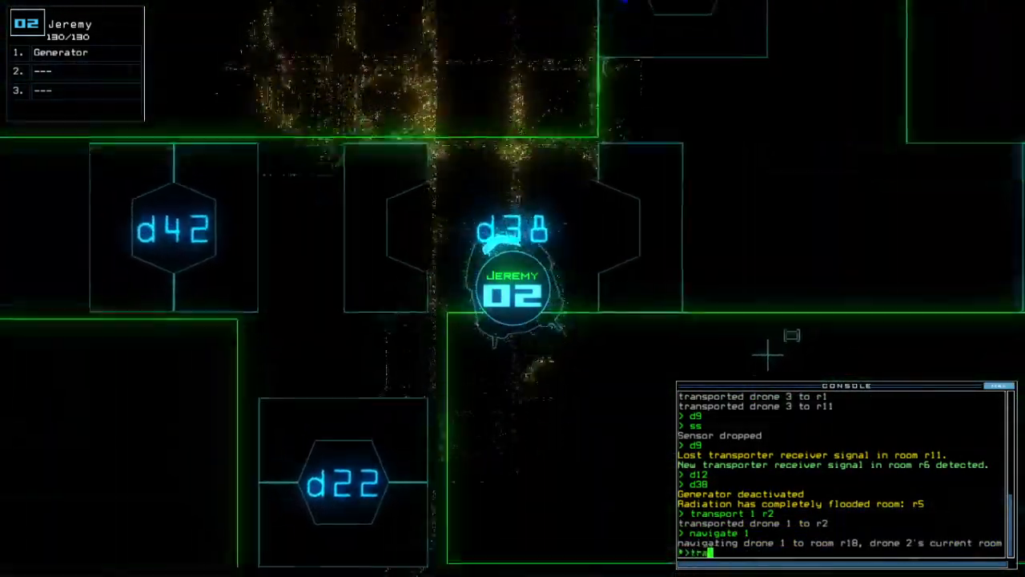
# Drop a sensor from drone 2, then have drone 1 drop a trap.
pyautogui.write('d18')
pyautogui.press('Return')
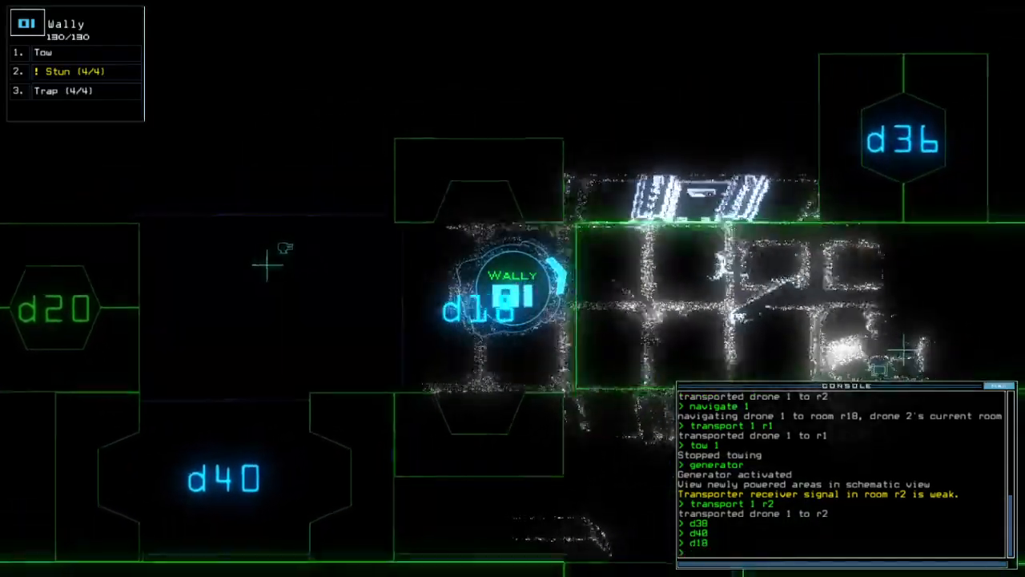
pyautogui.write('trap')
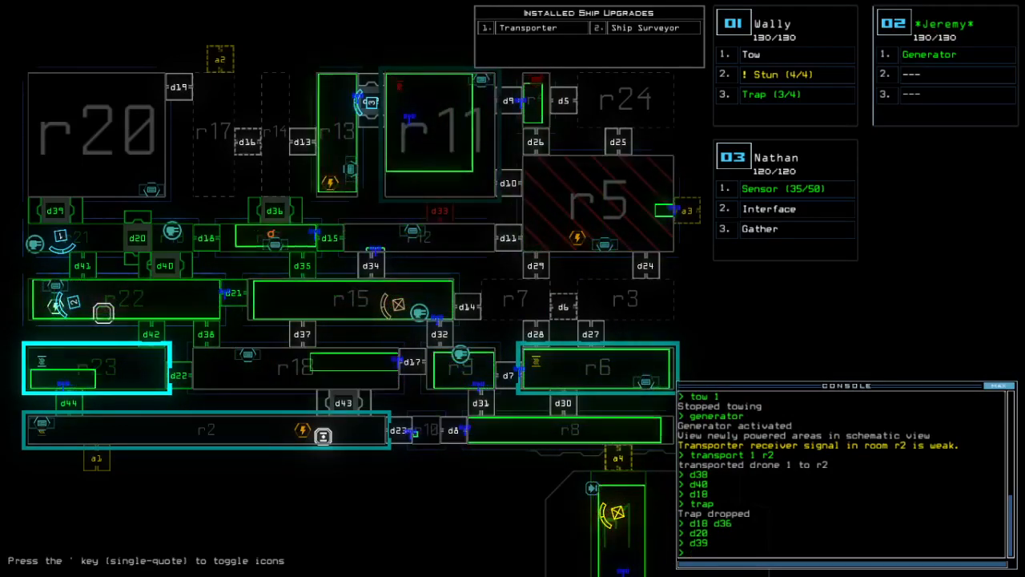
# Transport drone 1 to room r1 before docking the ship at airlock a2.
pyautogui.write('tra')
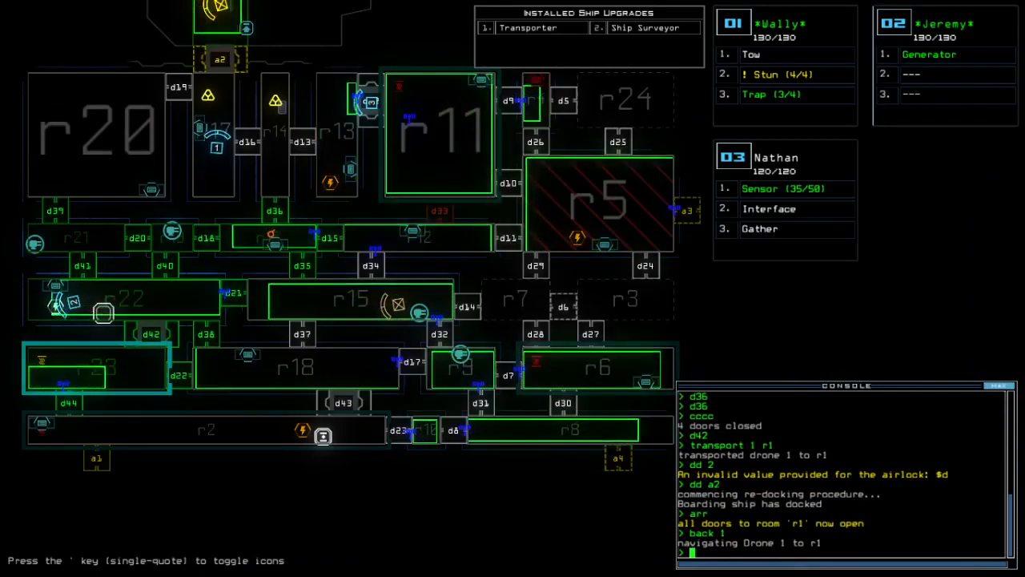
# Transport drone 1 to r23 and open door d44 for drone 2's route to the generator.
pyautogui.write('transport')
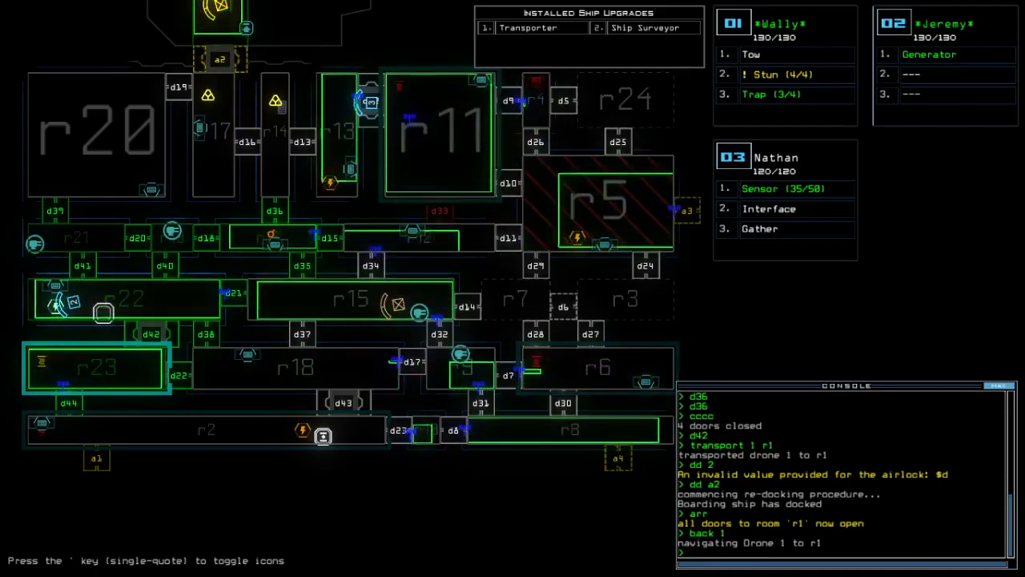
pyautogui.write('d44')
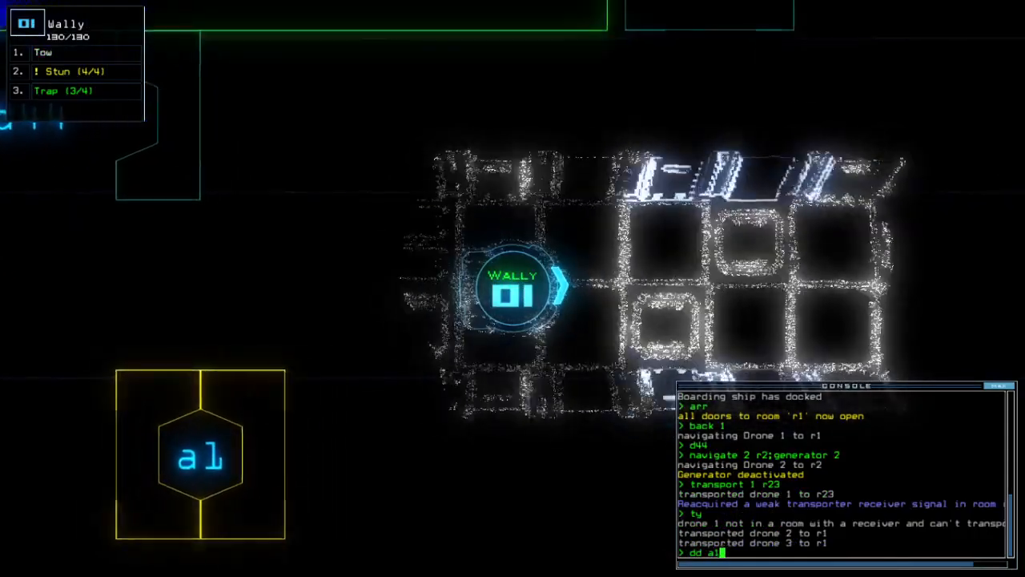
# Confirm re-docking the ship at airlock a1.
pyautogui.write('generator')
pyautogui.press('Return')
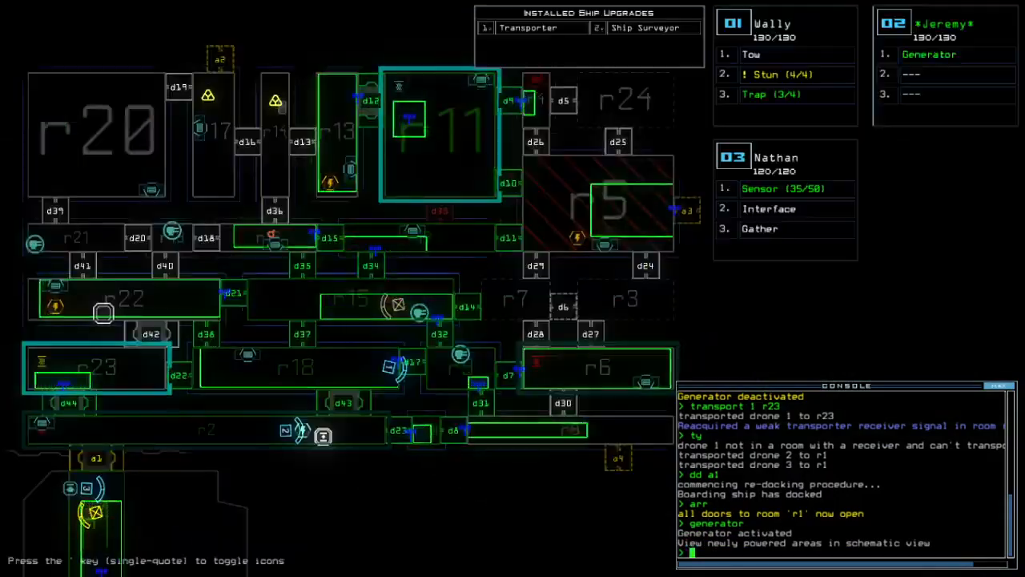
# Open doors d17 and d3 on the way to recovering the trap and scrap.
pyautogui.write('d17 d3')
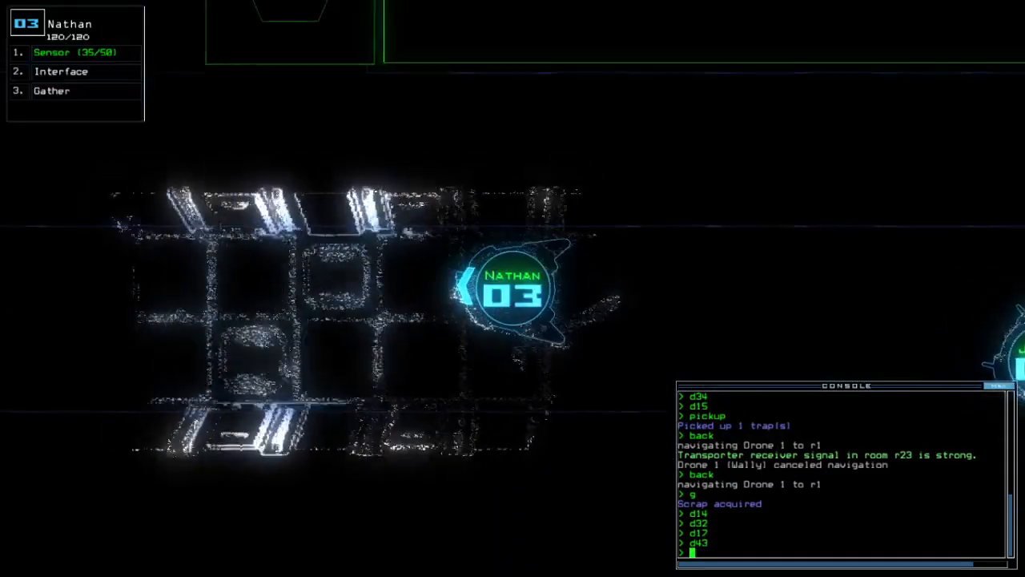
# Navigate drone 2 to drone 1 so they can swap the Stun and Tow upgrades.
pyautogui.write('navigate 2 1')
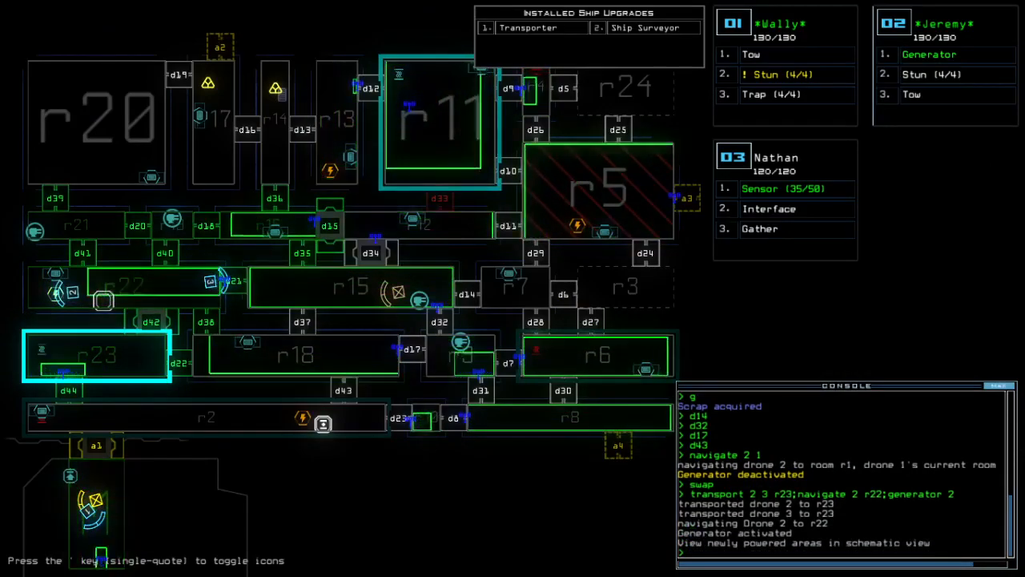
# Open doors d21 and d35 before sending drone 2 on to r23.
pyautogui.write('d21 d35')
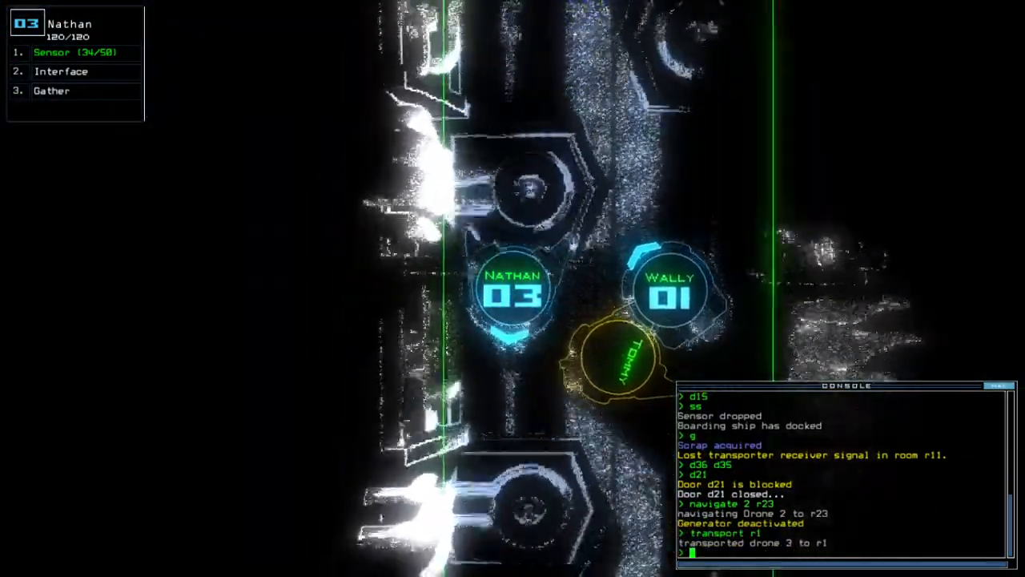
pyautogui.write('arr')
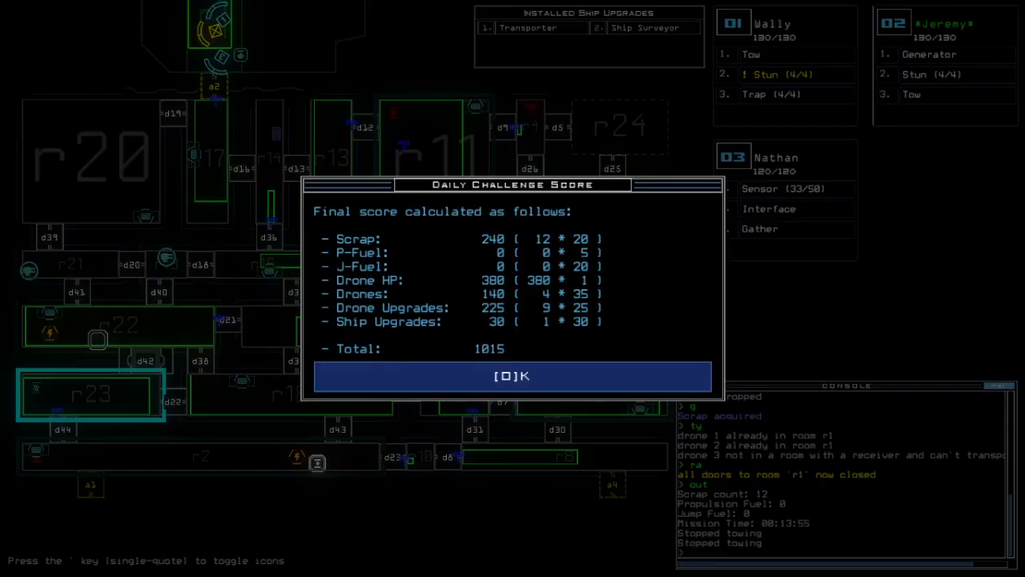
# Accept the final score of 1015 and bring up the 09/01/2021 daily leaderboard.
pyautogui.click(513, 375)
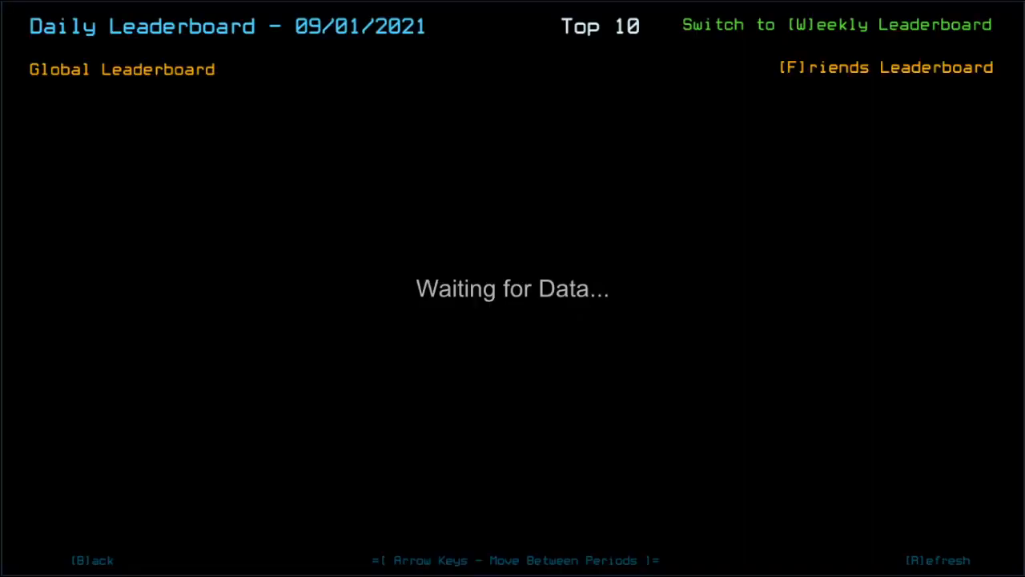